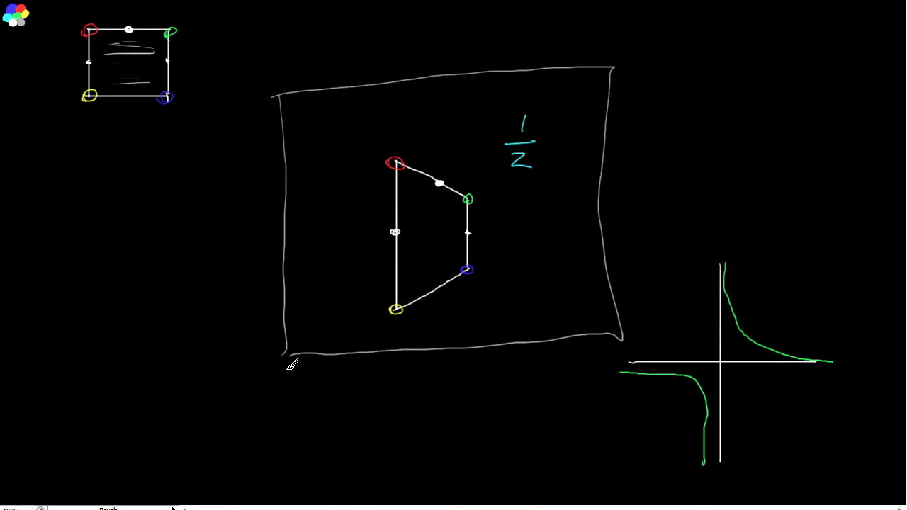
{"action": "mouse_move", "coordinate": [369, 117]}
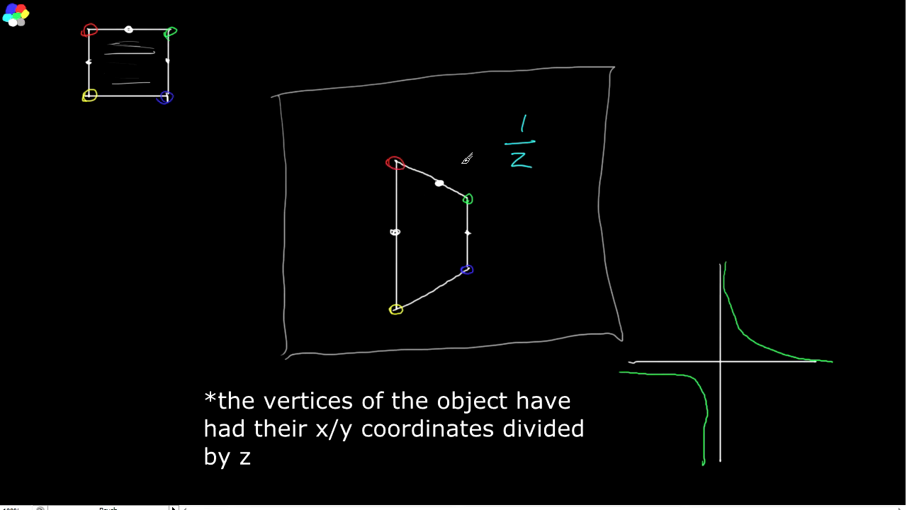
Draw a tall rectangle below the square, an arrow into the screen frame, and curved arrows into it
{"action": "left_click_drag", "start_coordinate": [106, 180], "coordinate": [109, 326]}
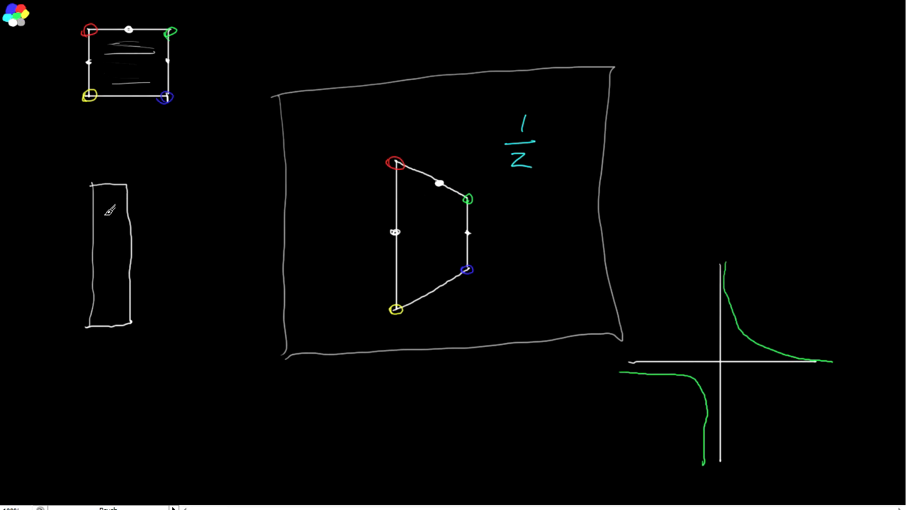
{"action": "left_click_drag", "start_coordinate": [160, 238], "coordinate": [333, 230]}
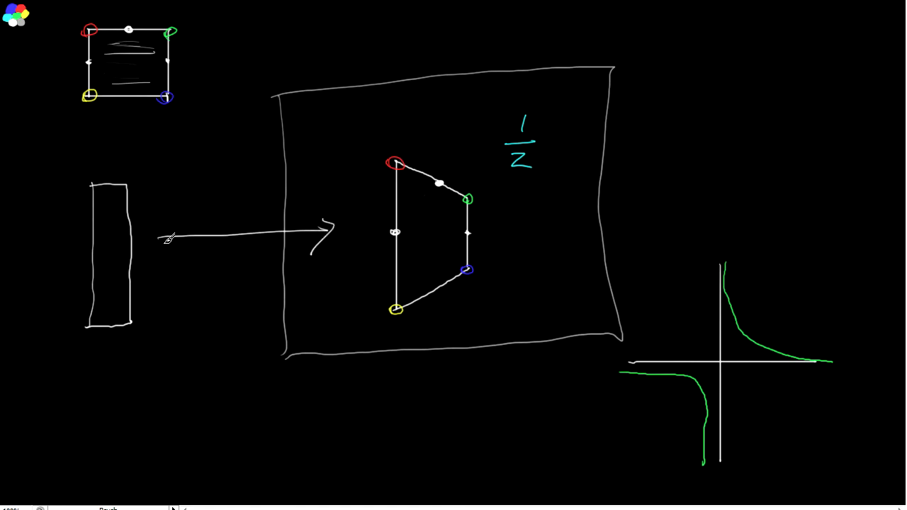
{"action": "mouse_move", "coordinate": [486, 298]}
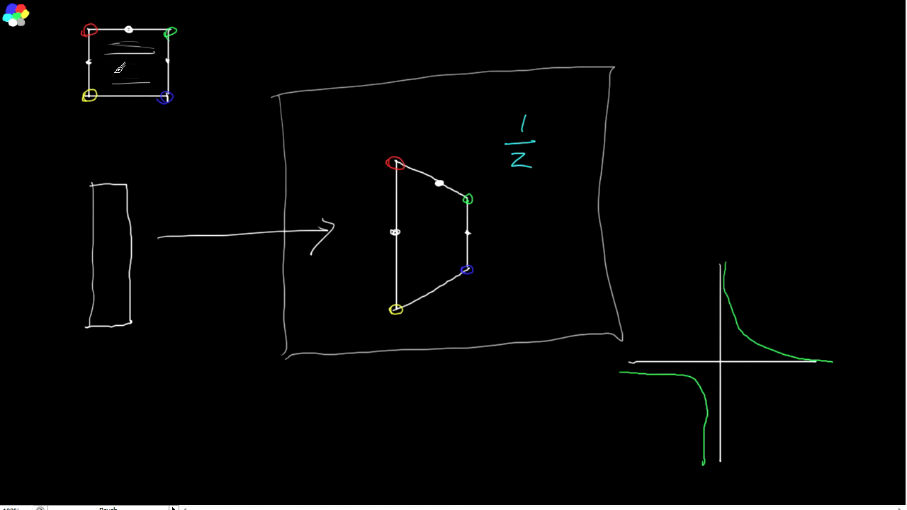
{"action": "left_click_drag", "start_coordinate": [89, 32], "coordinate": [99, 170]}
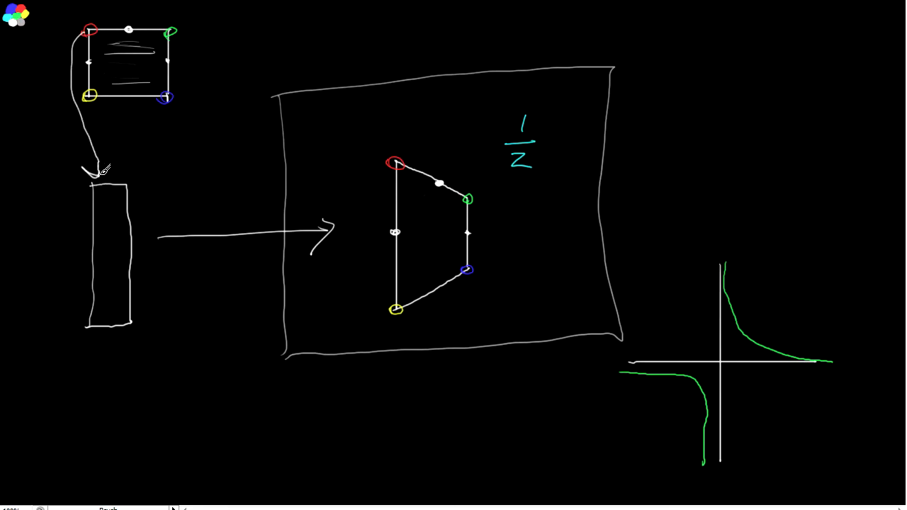
{"action": "left_click_drag", "start_coordinate": [170, 32], "coordinate": [131, 181]}
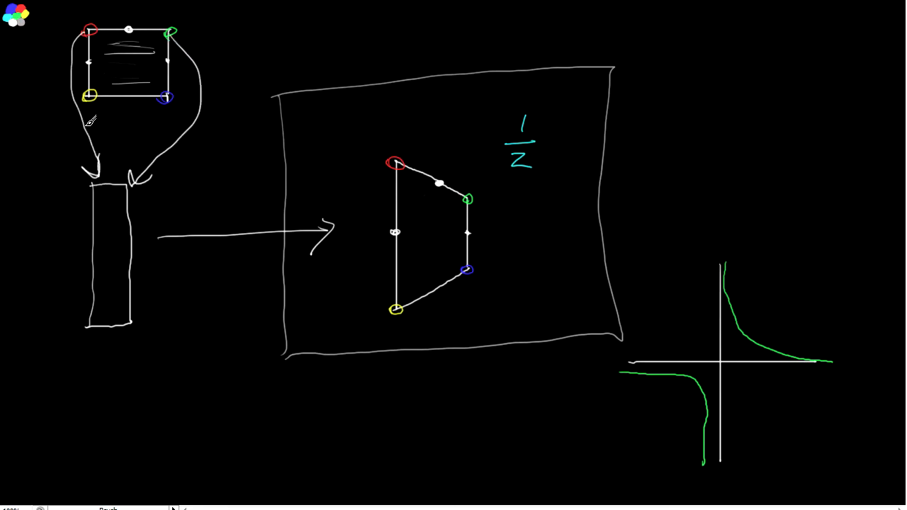
{"action": "left_click_drag", "start_coordinate": [85, 113], "coordinate": [92, 319]}
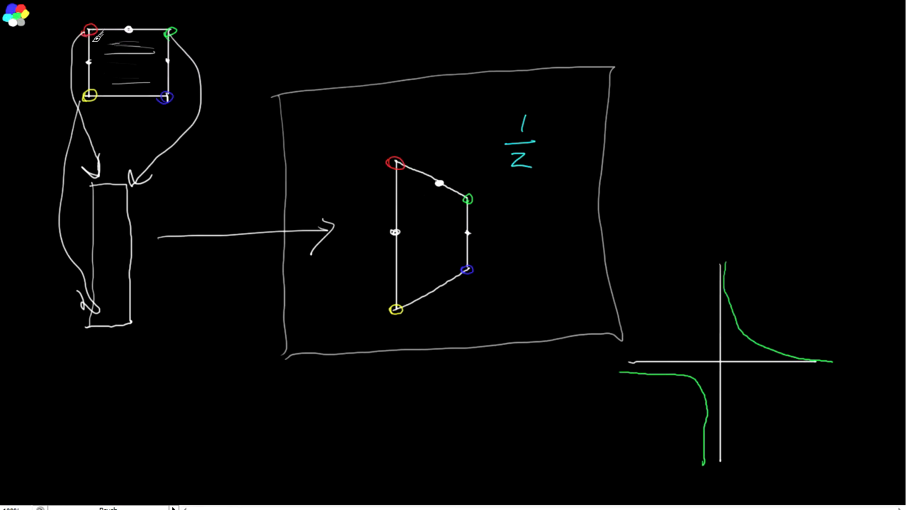
{"action": "left_click_drag", "start_coordinate": [88, 32], "coordinate": [149, 18]}
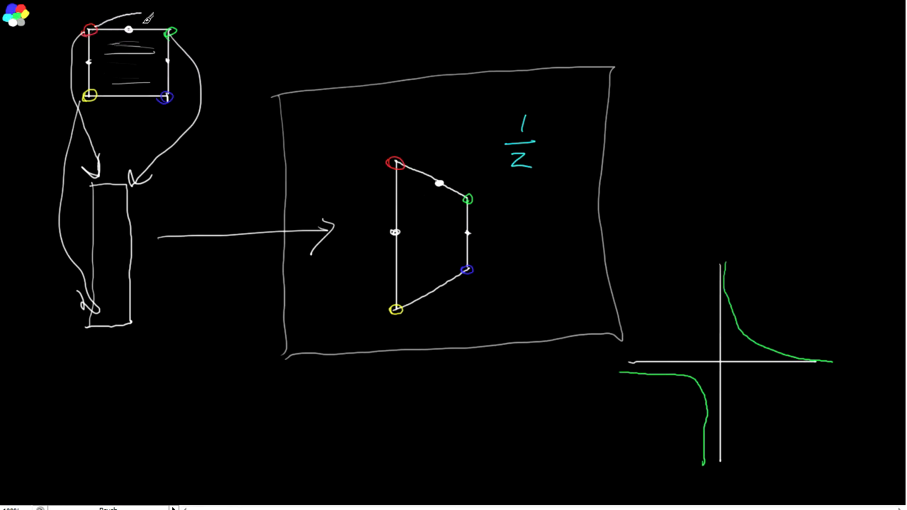
Extend the curve from the square into the screen frame and mark a point on the quad's top edge
{"action": "left_click_drag", "start_coordinate": [149, 15], "coordinate": [340, 131]}
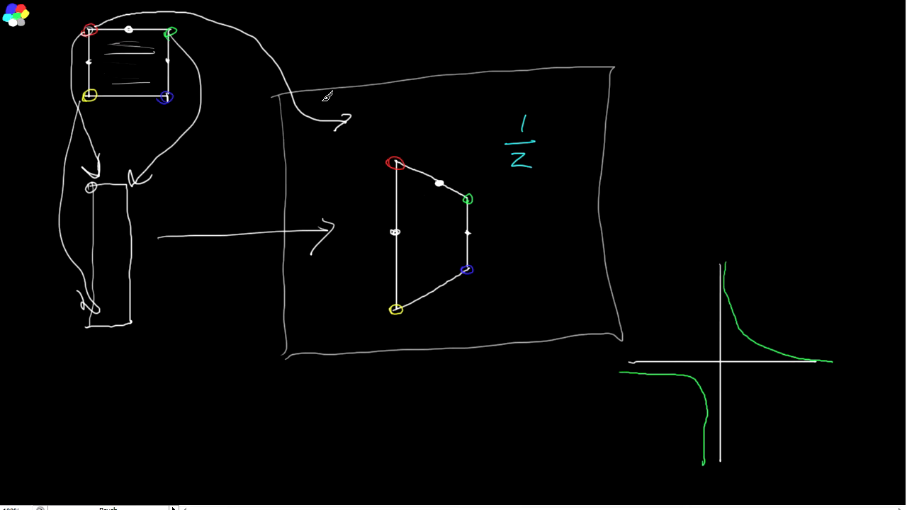
{"action": "mouse_move", "coordinate": [376, 106]}
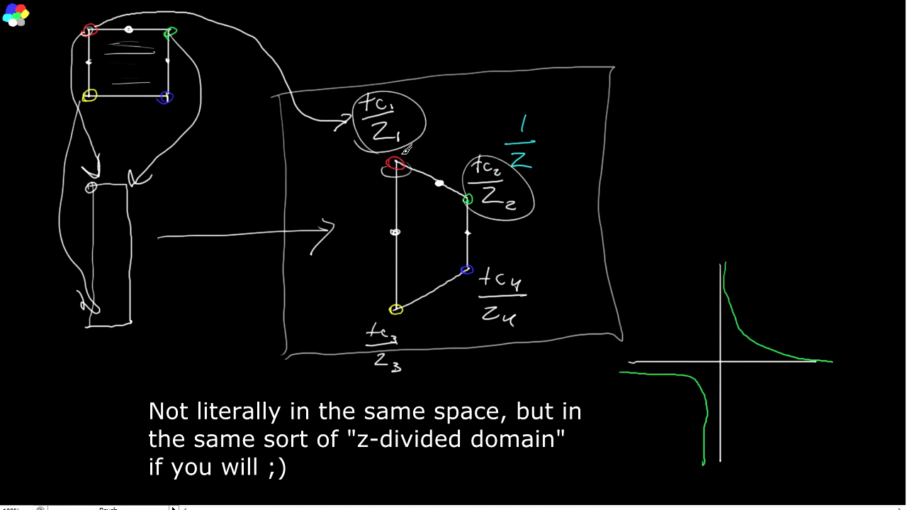
{"action": "left_click_drag", "start_coordinate": [397, 134], "coordinate": [467, 184]}
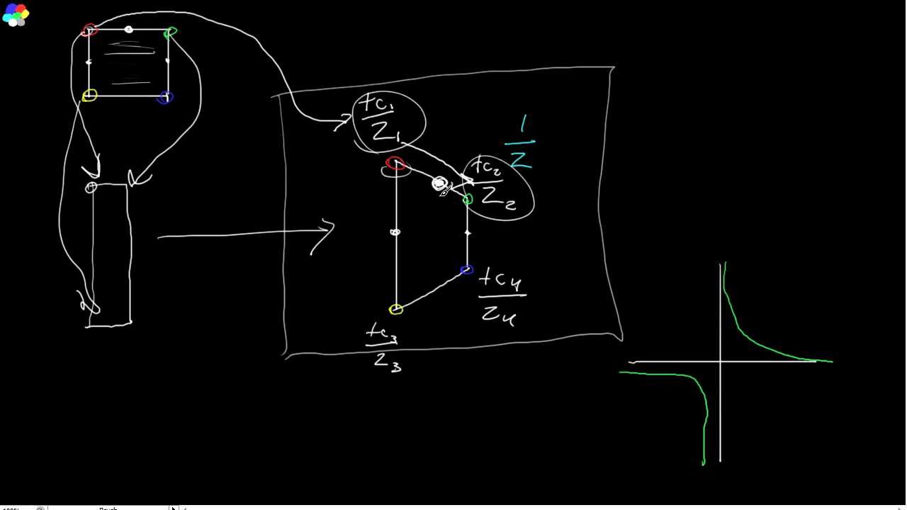
Link the top-edge point to a circled tc at top right, label its z, and connect the square
{"action": "left_click_drag", "start_coordinate": [439, 184], "coordinate": [667, 99]}
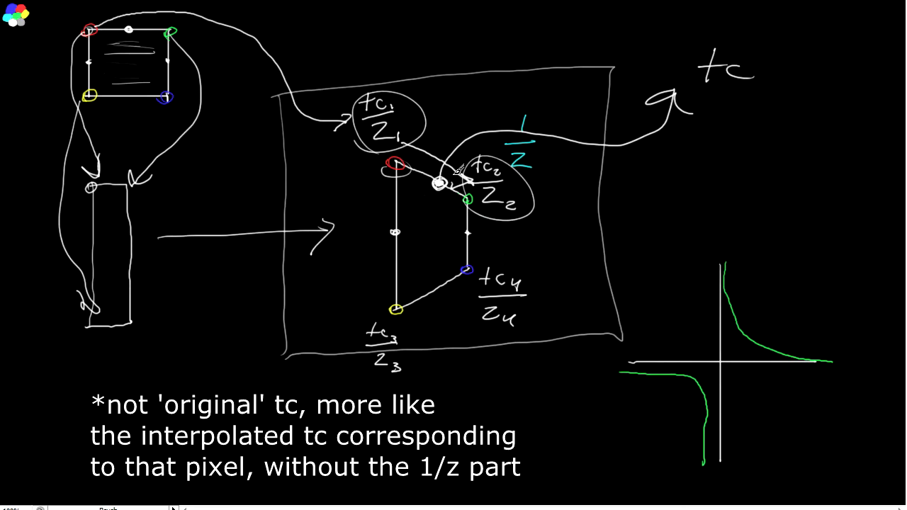
{"action": "left_click_drag", "start_coordinate": [439, 241], "coordinate": [439, 199]}
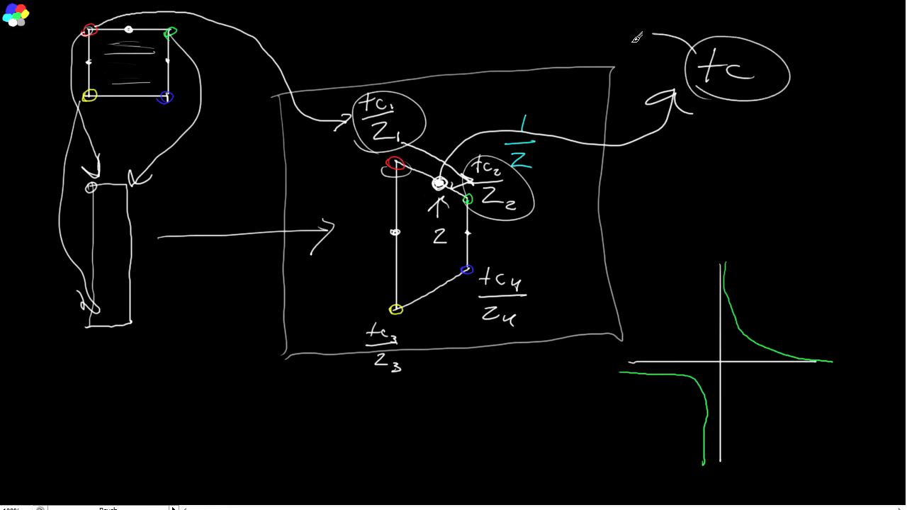
{"action": "left_click_drag", "start_coordinate": [241, 39], "coordinate": [645, 35]}
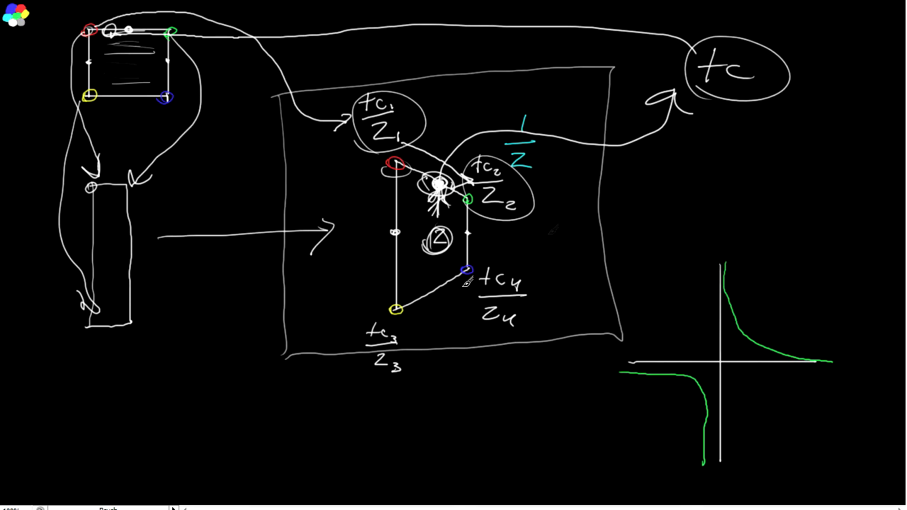
Write and circle 1/z1 and 1/z2 at the top vertices, plus a 1 over 1/zI fraction below
{"action": "left_click_drag", "start_coordinate": [368, 177], "coordinate": [397, 172]}
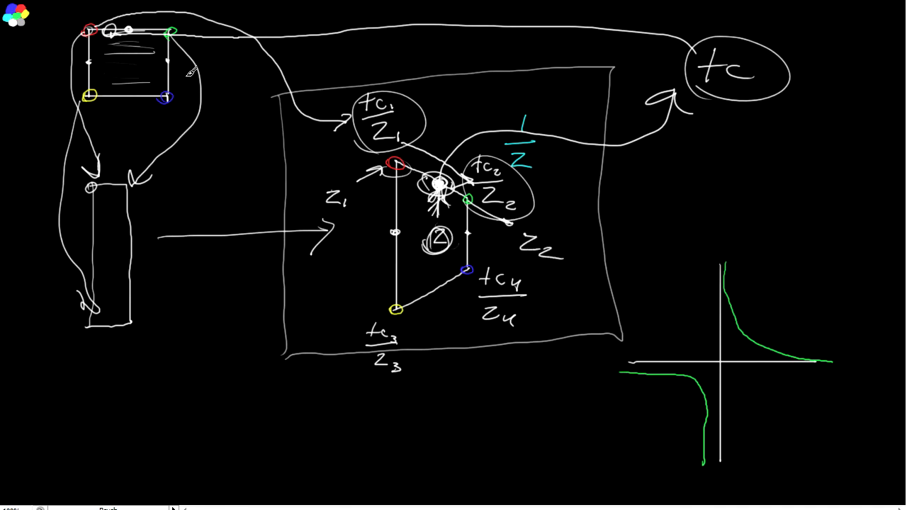
{"action": "mouse_move", "coordinate": [401, 188]}
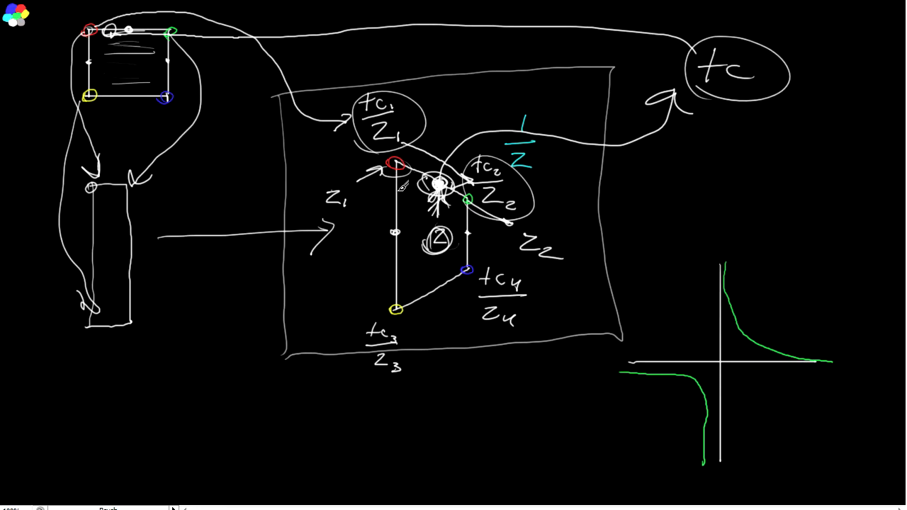
{"action": "mouse_move", "coordinate": [440, 128]}
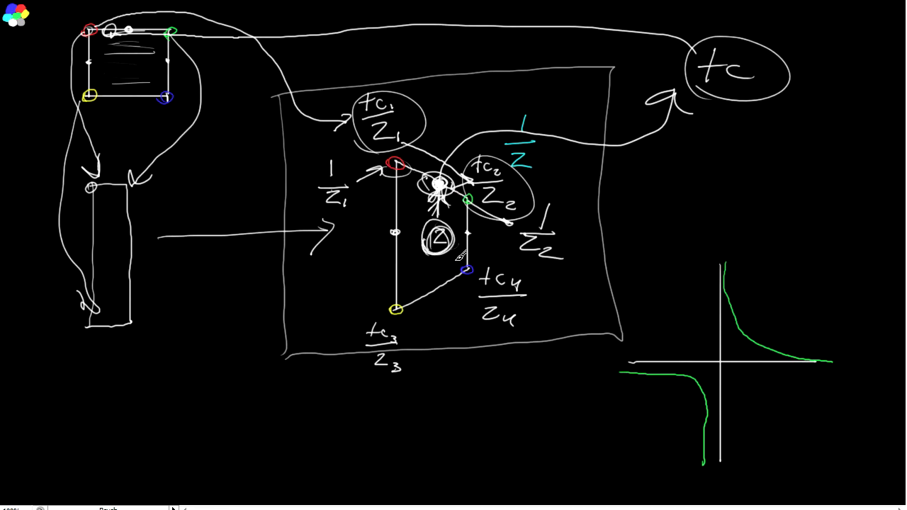
{"action": "left_click_drag", "start_coordinate": [439, 234], "coordinate": [458, 382]}
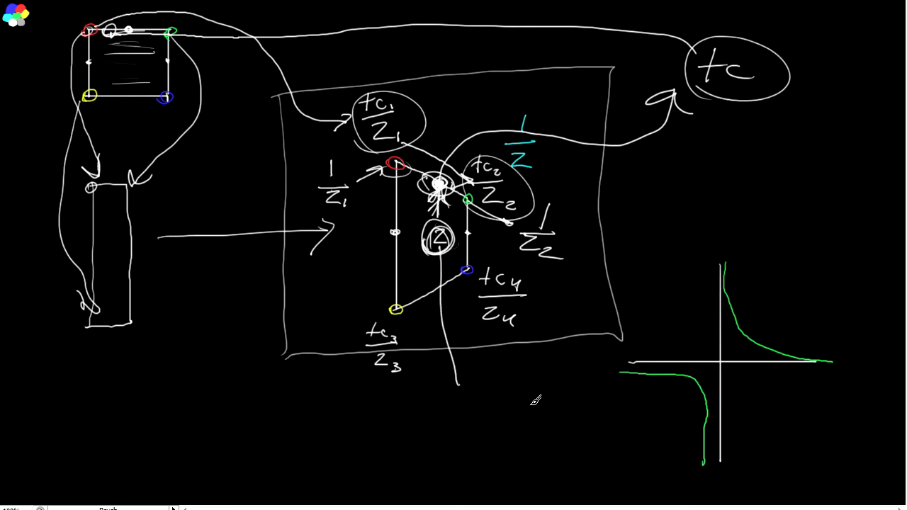
{"action": "left_click_drag", "start_coordinate": [517, 369], "coordinate": [560, 408]}
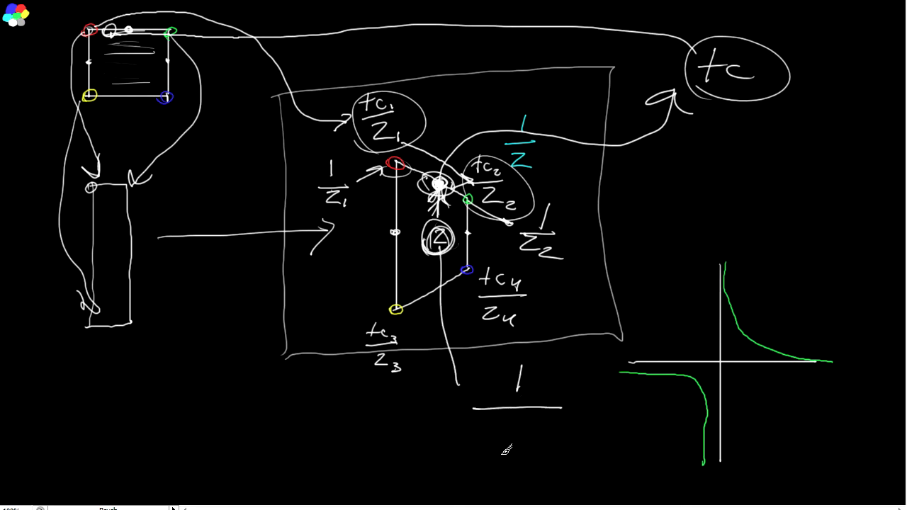
{"action": "type", "text": "1/2"}
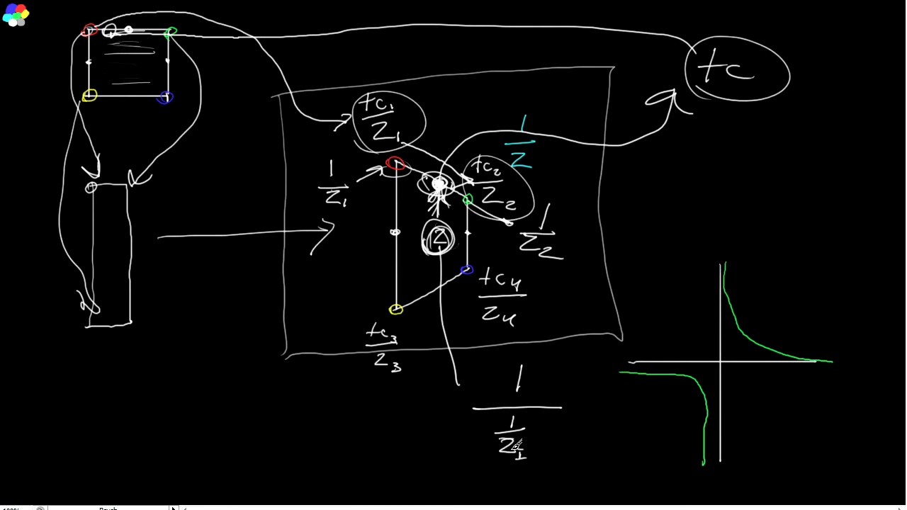
{"action": "left_click_drag", "start_coordinate": [322, 163], "coordinate": [333, 205]}
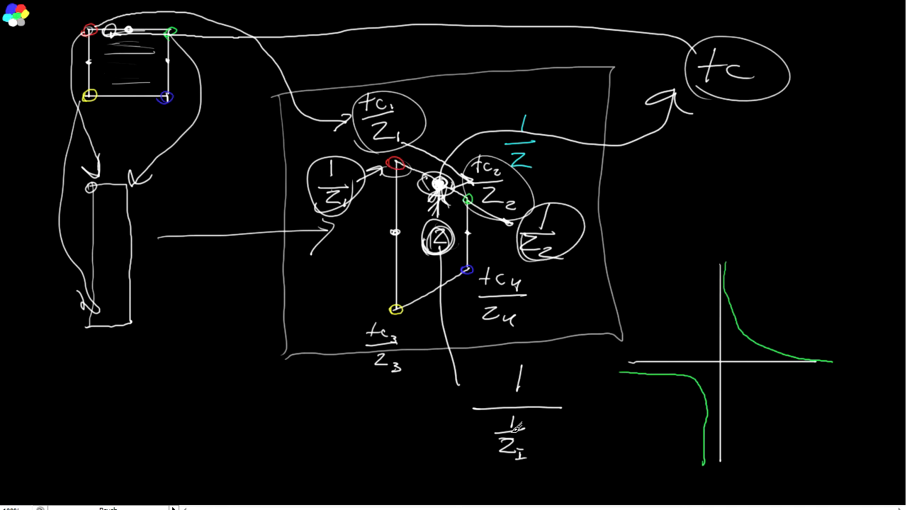
{"action": "mouse_move", "coordinate": [418, 430]}
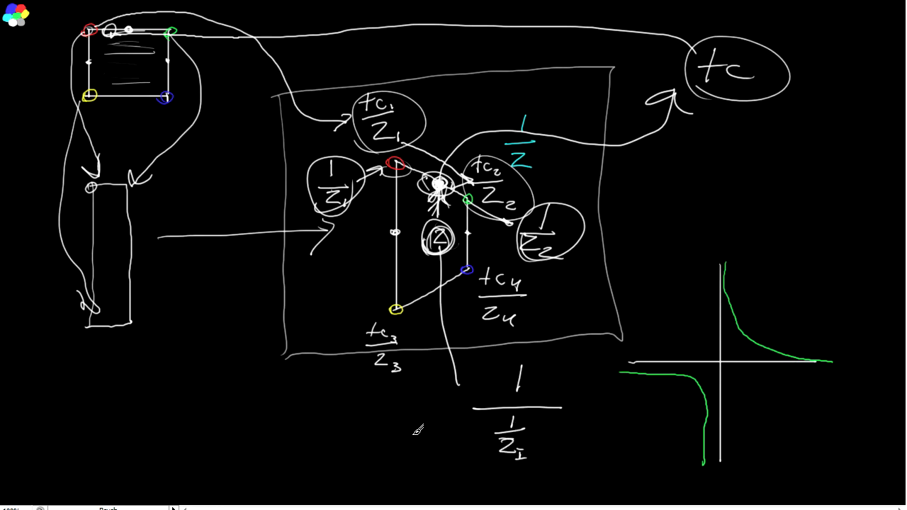
Add the note 'not original z, more like the object space z', circle z, and re-circle 1/z1
{"action": "type", "text": "*not 'original' z, more like the object space z that corresponds to that pixel"}
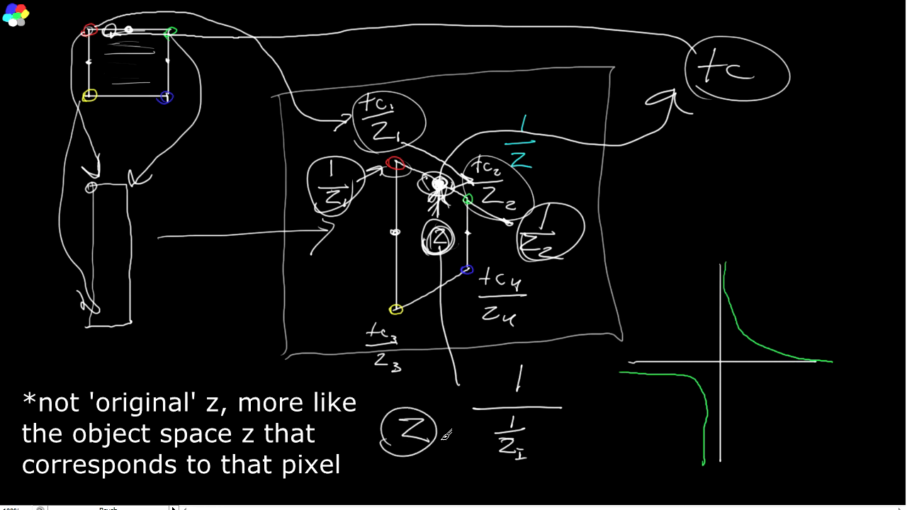
{"action": "left_click_drag", "start_coordinate": [407, 425], "coordinate": [482, 195]}
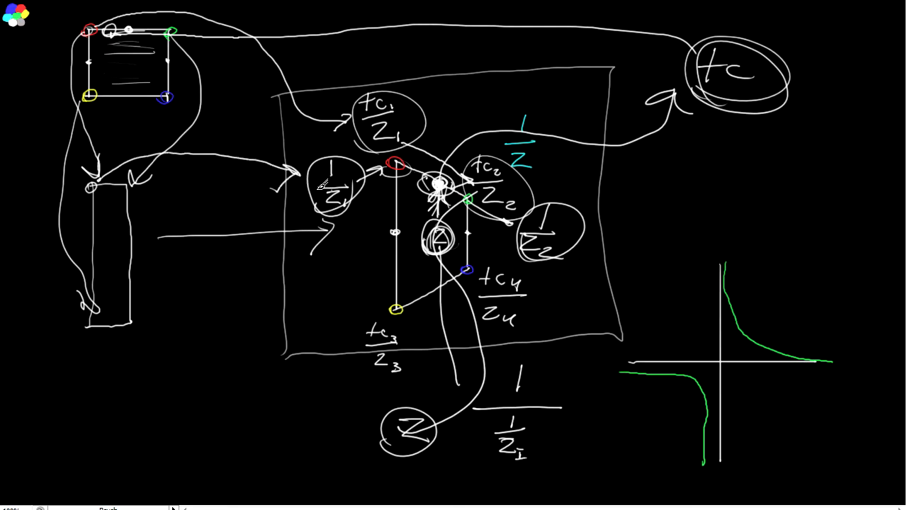
{"action": "left_click_drag", "start_coordinate": [361, 163], "coordinate": [329, 219]}
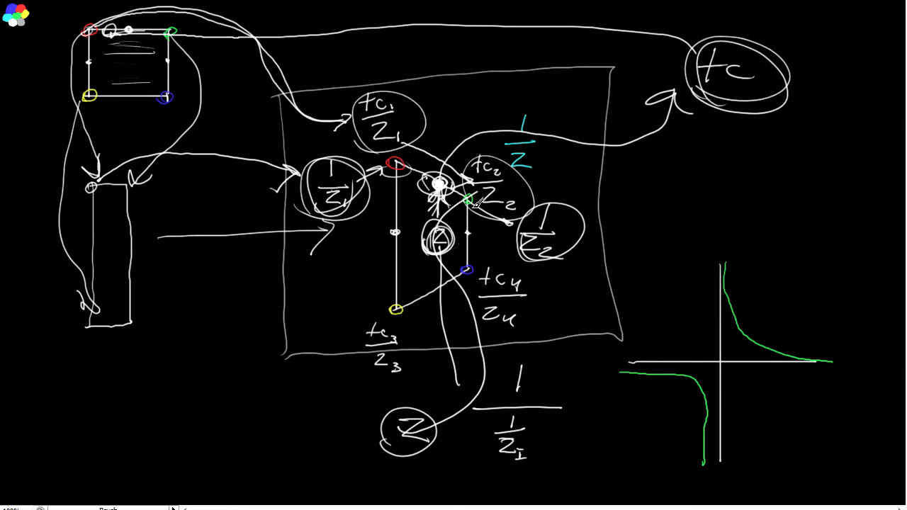
{"action": "mouse_move", "coordinate": [476, 208]}
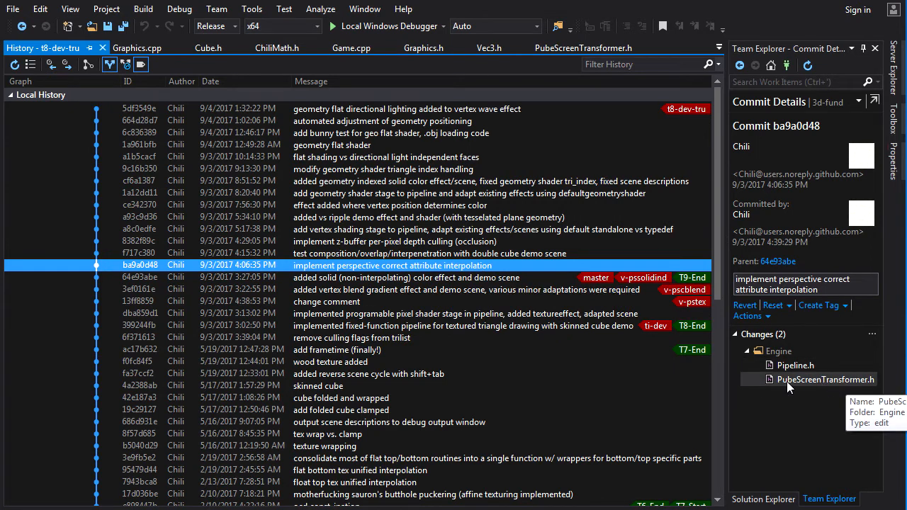
{"action": "mouse_move", "coordinate": [812, 381]}
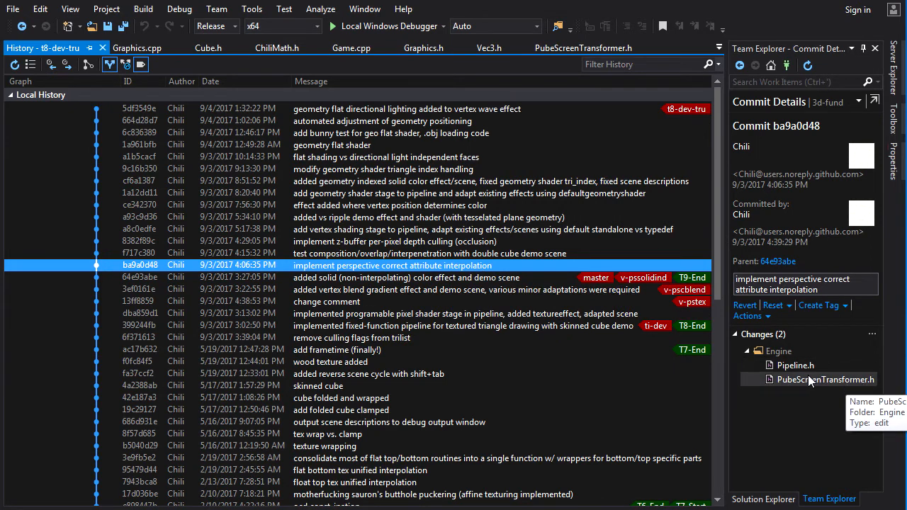
Review the PubeScreenTransformer.h diff, highlighting Vertex uses and stored pos.z, then open Pipeline.h's diff
{"action": "double_click", "coordinate": [825, 379]}
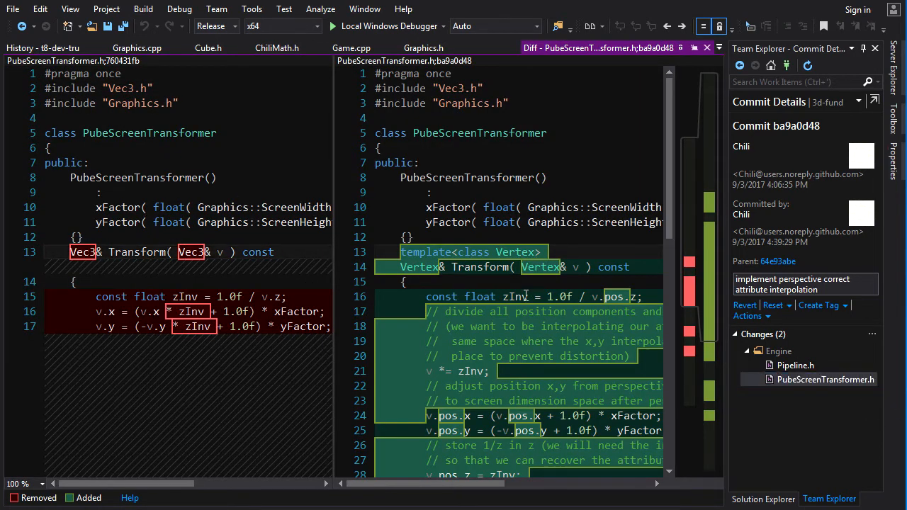
{"action": "scroll", "scroll_direction": "down", "scroll_amount": 3}
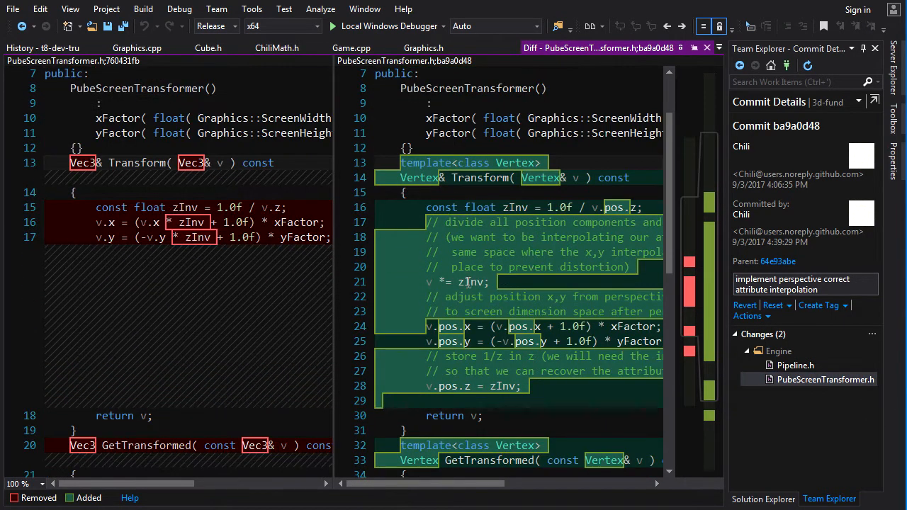
{"action": "mouse_move", "coordinate": [473, 282]}
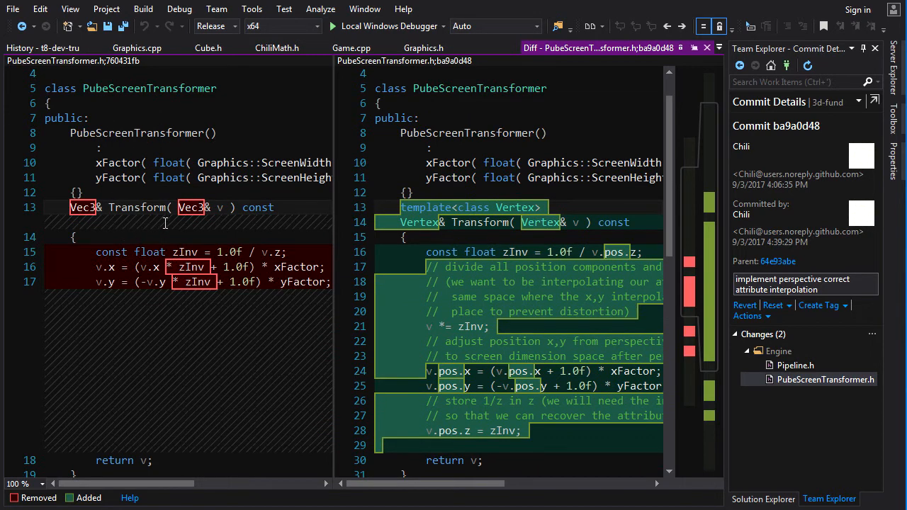
{"action": "double_click", "coordinate": [191, 207]}
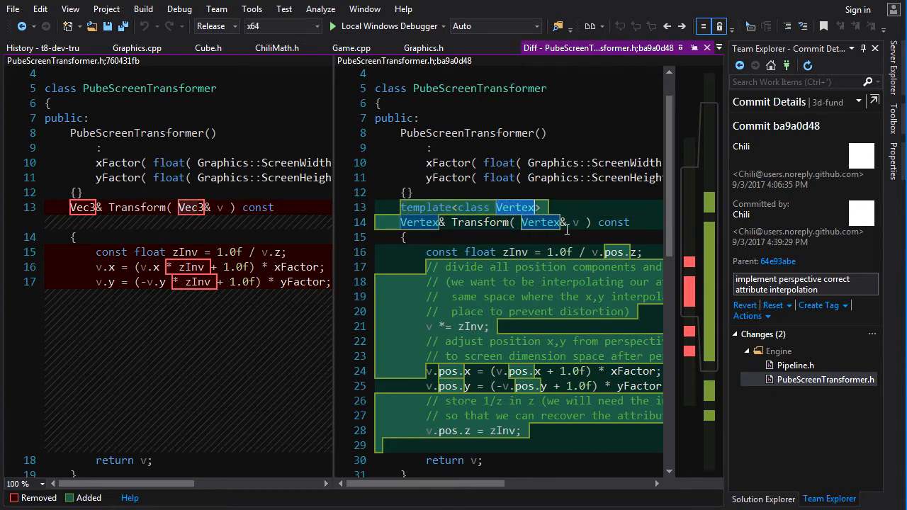
{"action": "mouse_move", "coordinate": [562, 222]}
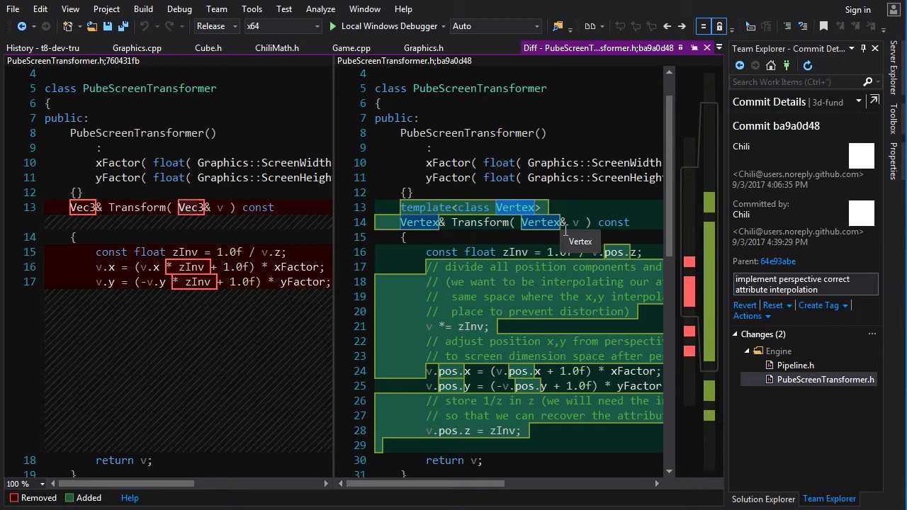
{"action": "mouse_move", "coordinate": [492, 269]}
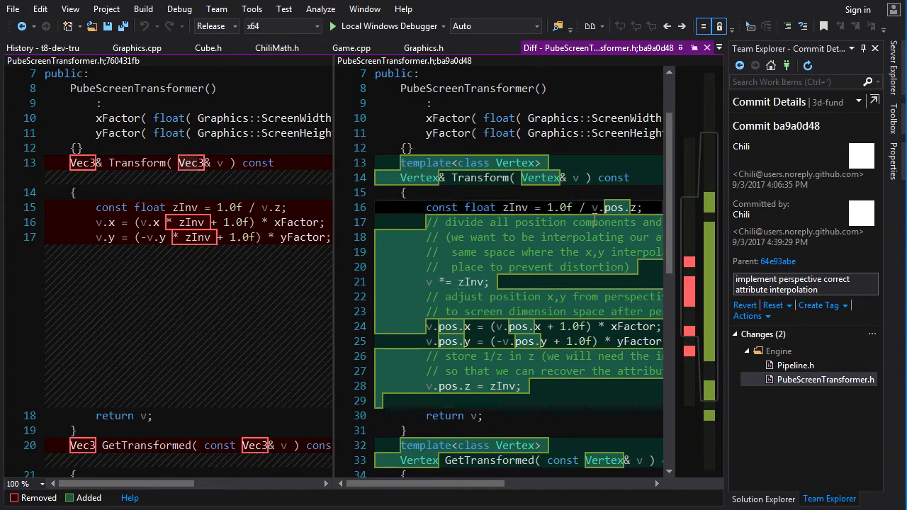
{"action": "double_click", "coordinate": [514, 207]}
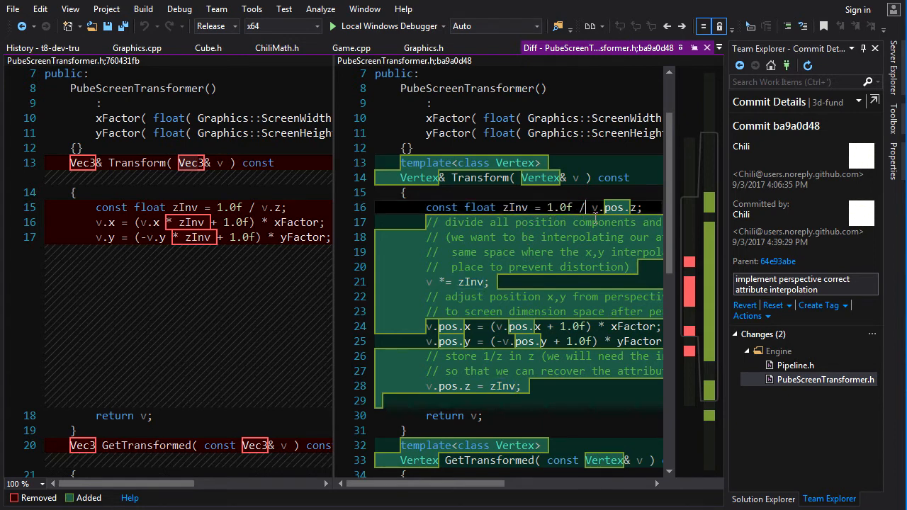
{"action": "double_click", "coordinate": [615, 207]}
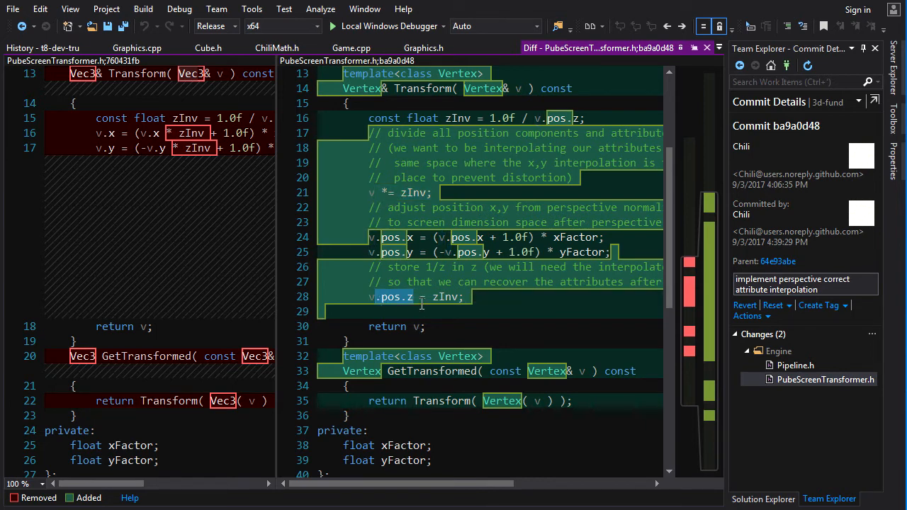
{"action": "double_click", "coordinate": [443, 296]}
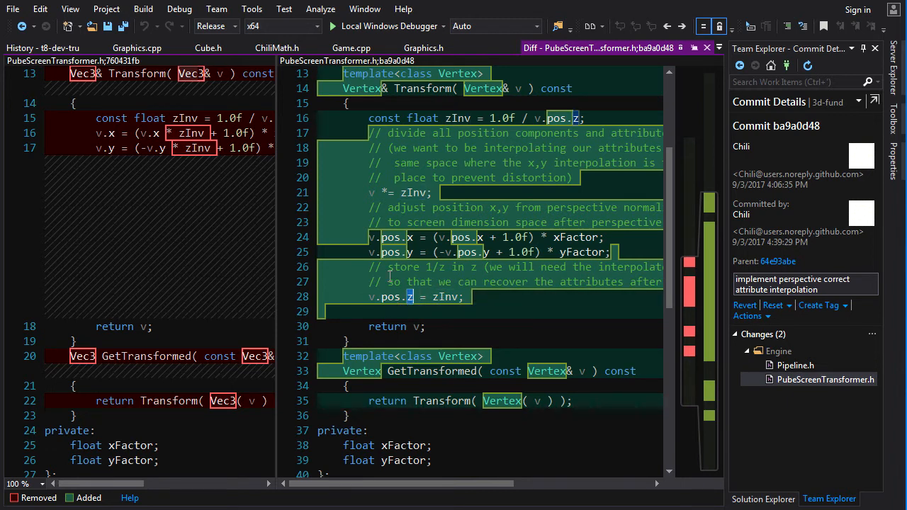
{"action": "mouse_move", "coordinate": [415, 192]}
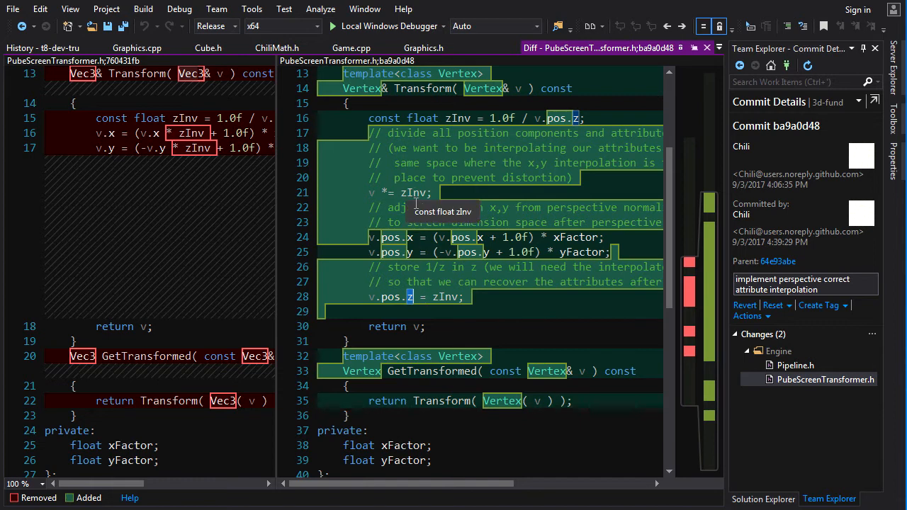
{"action": "mouse_move", "coordinate": [465, 312]}
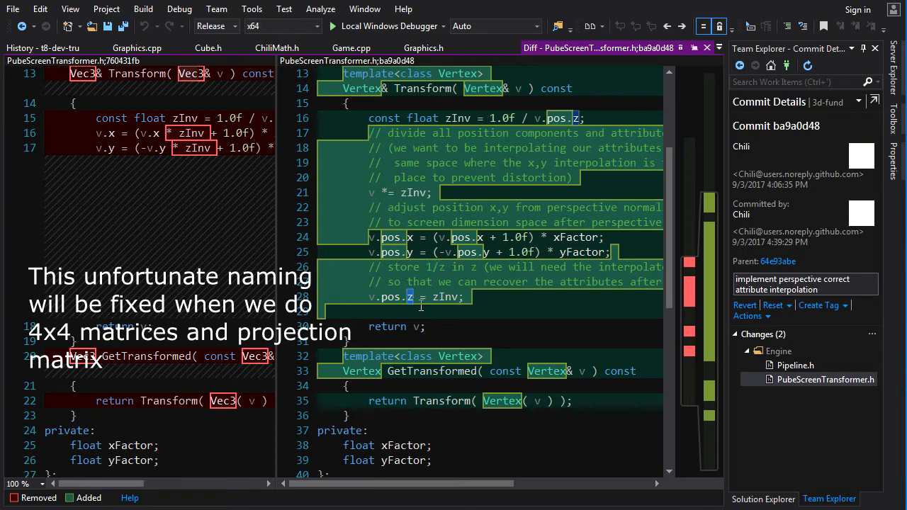
{"action": "mouse_move", "coordinate": [414, 306]}
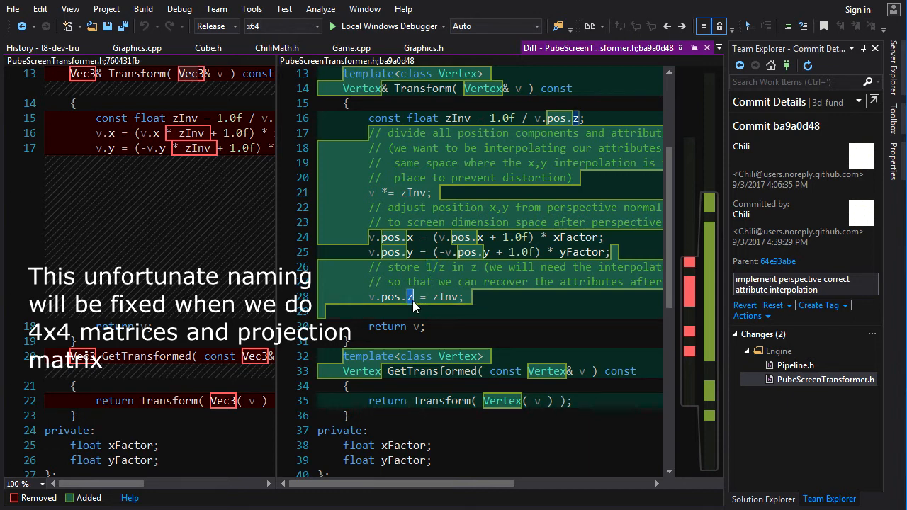
{"action": "left_click", "coordinate": [795, 365]}
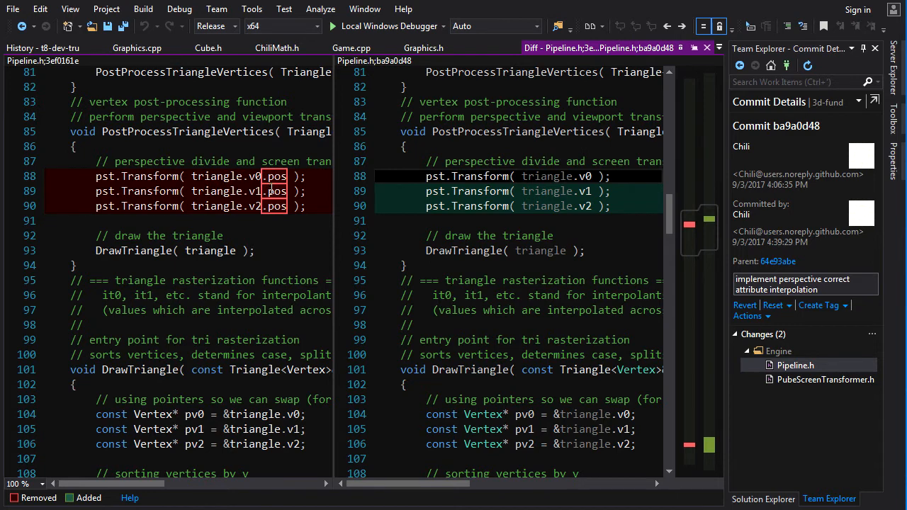
{"action": "double_click", "coordinate": [272, 176]}
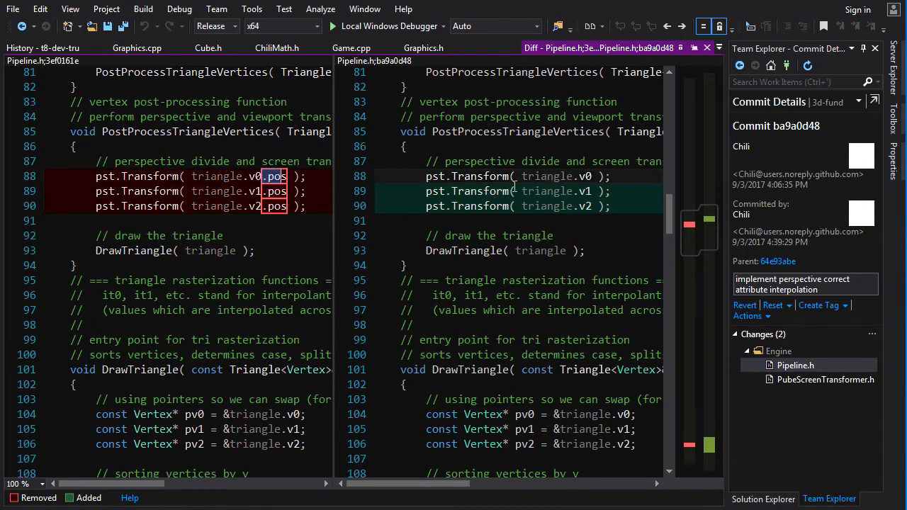
{"action": "double_click", "coordinate": [558, 176]}
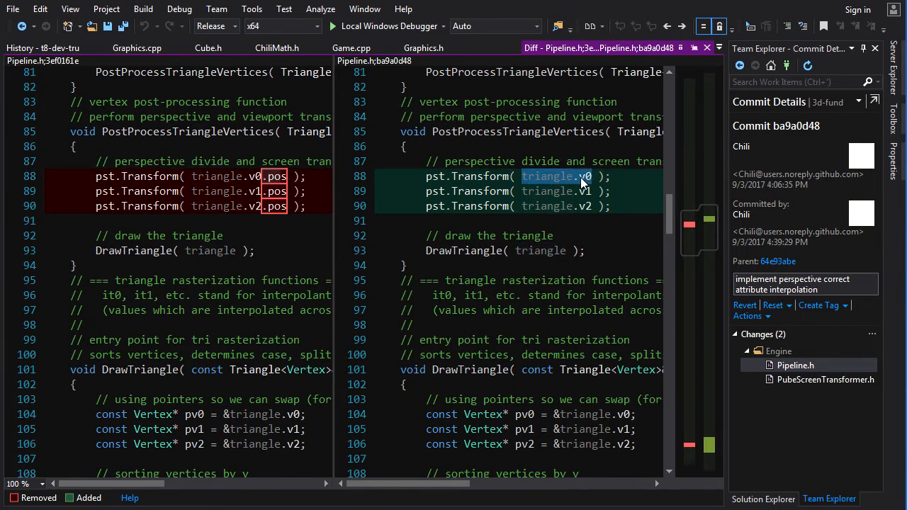
{"action": "scroll", "scroll_direction": "down", "scroll_amount": 3}
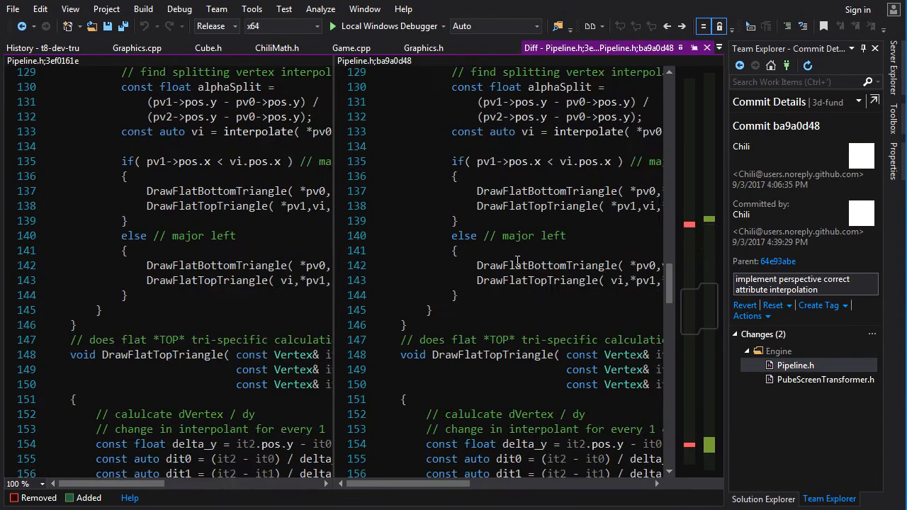
{"action": "scroll", "scroll_direction": "down", "scroll_amount": 3}
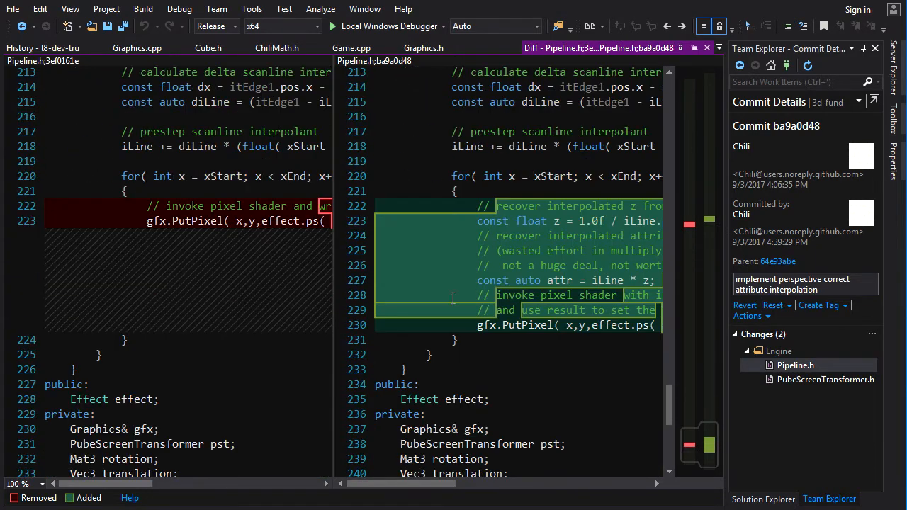
{"action": "mouse_move", "coordinate": [347, 241]}
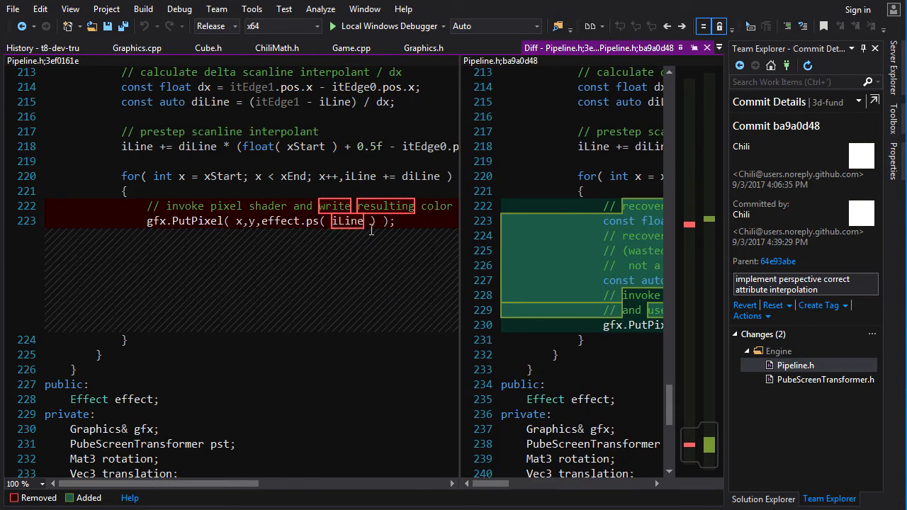
{"action": "mouse_move", "coordinate": [326, 239]}
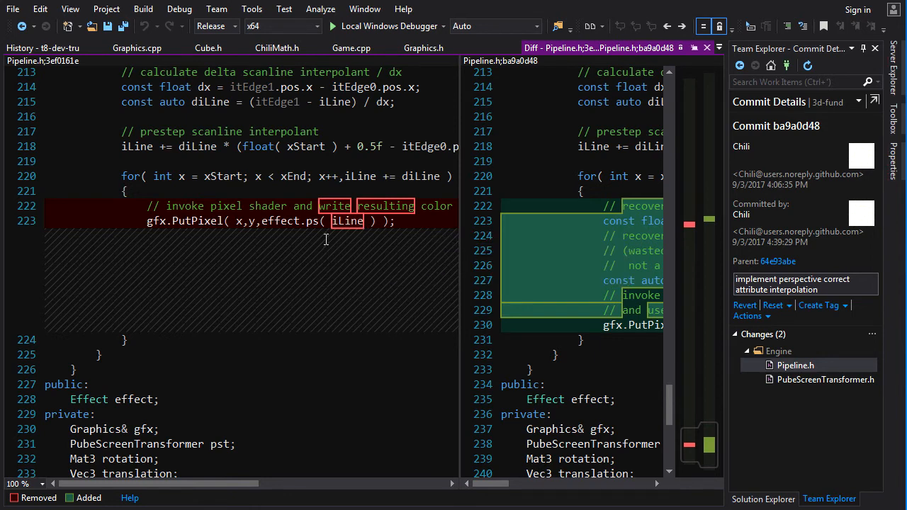
{"action": "mouse_move", "coordinate": [361, 236]}
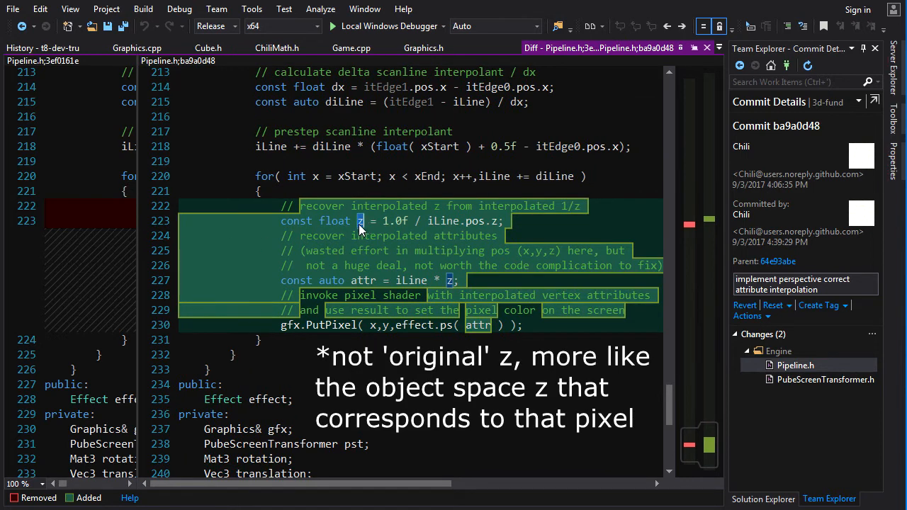
{"action": "double_click", "coordinate": [461, 220]}
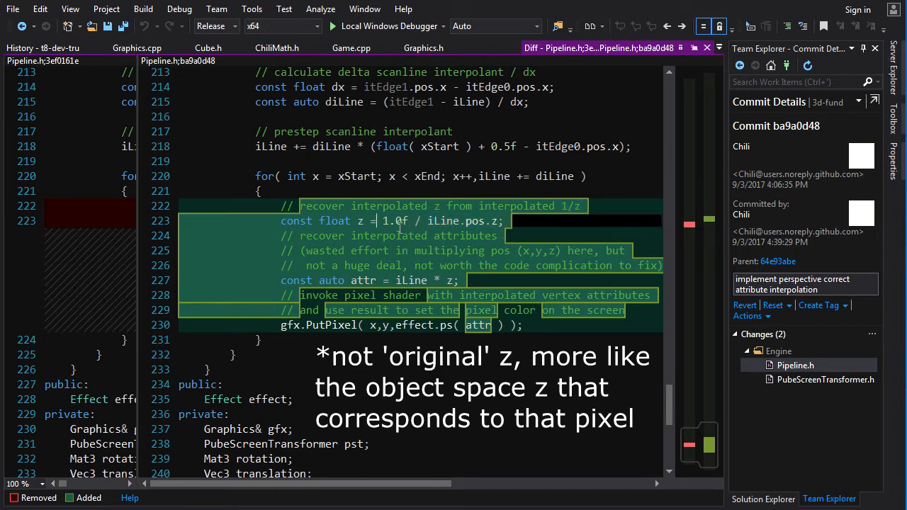
{"action": "left_click_drag", "start_coordinate": [383, 221], "coordinate": [503, 220]}
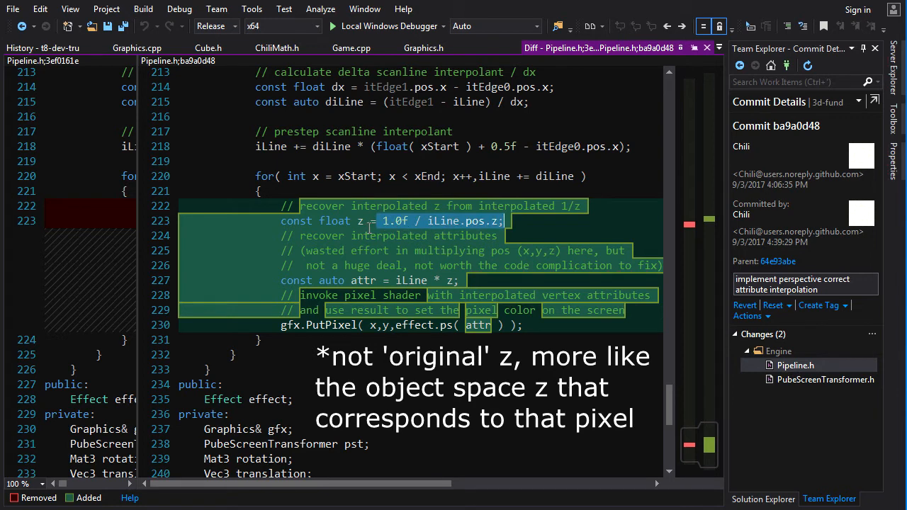
{"action": "double_click", "coordinate": [358, 220]}
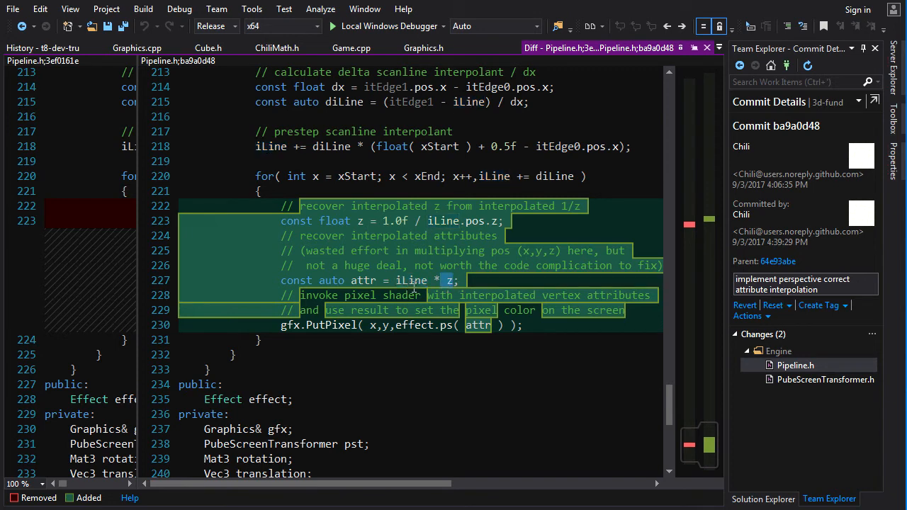
{"action": "mouse_move", "coordinate": [410, 280]}
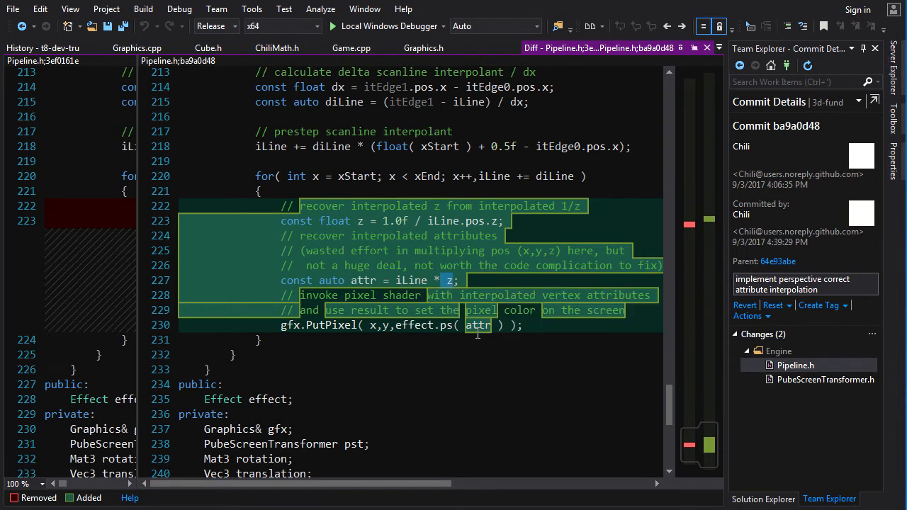
{"action": "double_click", "coordinate": [477, 326]}
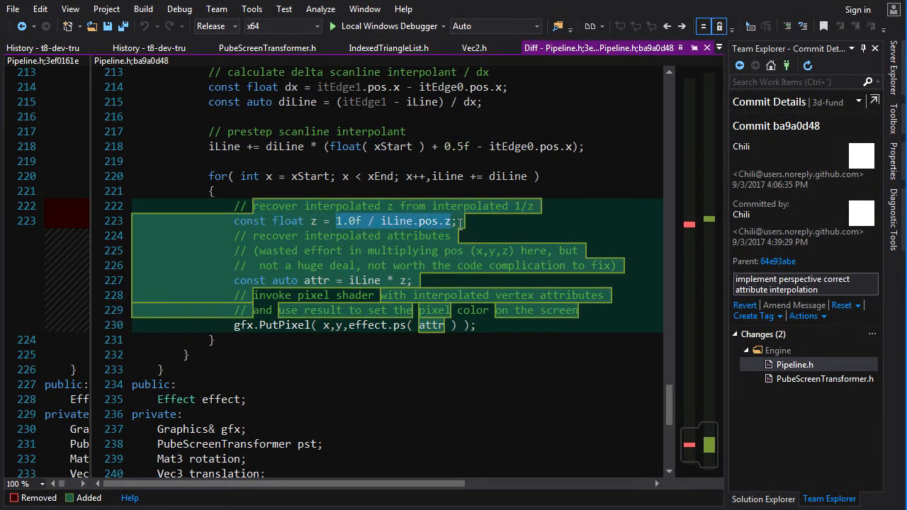
{"action": "mouse_move", "coordinate": [502, 280]}
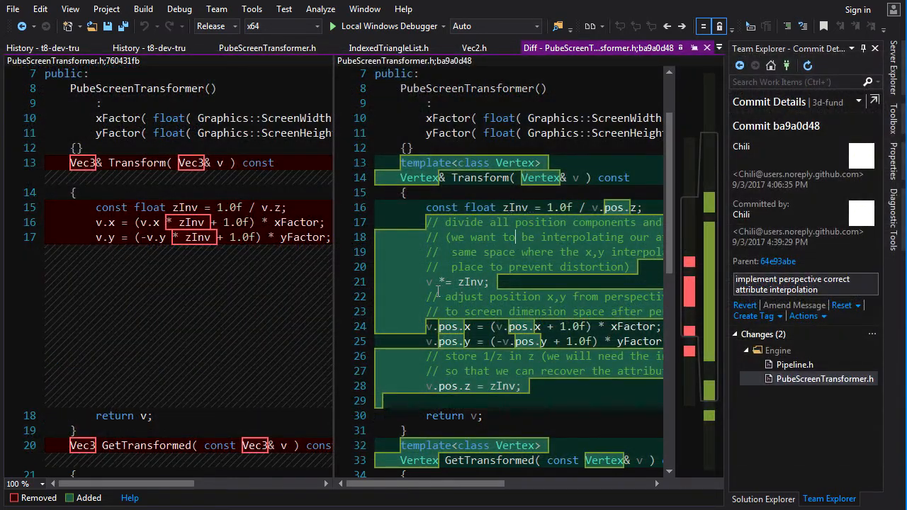
{"action": "double_click", "coordinate": [457, 282]}
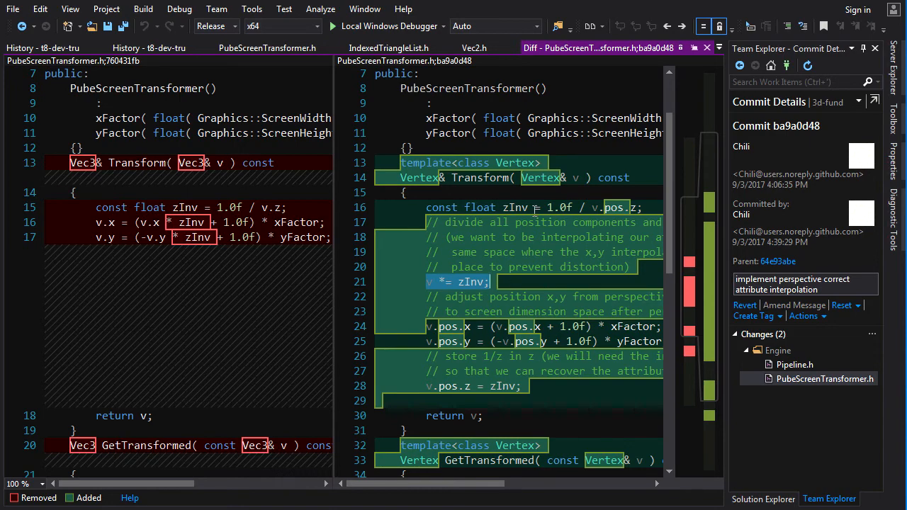
{"action": "mouse_move", "coordinate": [405, 347]}
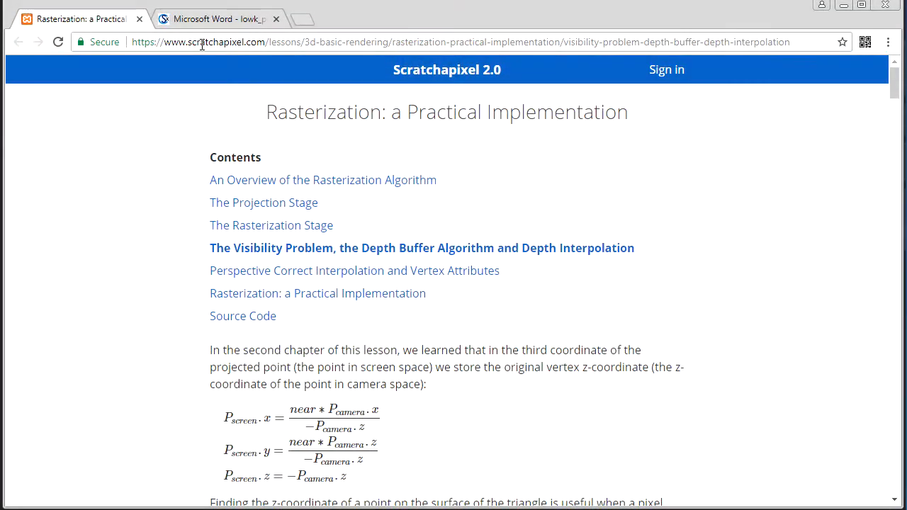
{"action": "mouse_move", "coordinate": [319, 140]}
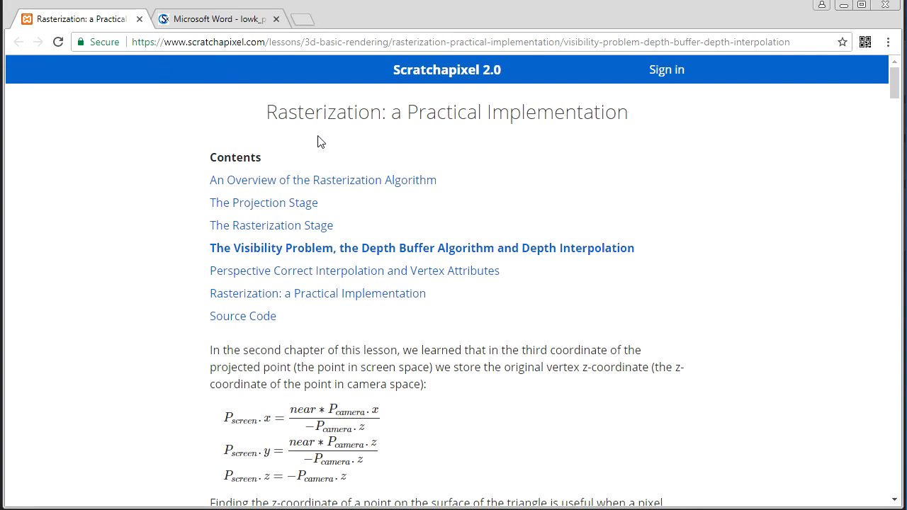
Scroll the Scratchapixel Visibility Problem chapter down to the perspective-correct Z derivation
{"action": "scroll", "scroll_direction": "down", "scroll_amount": 3}
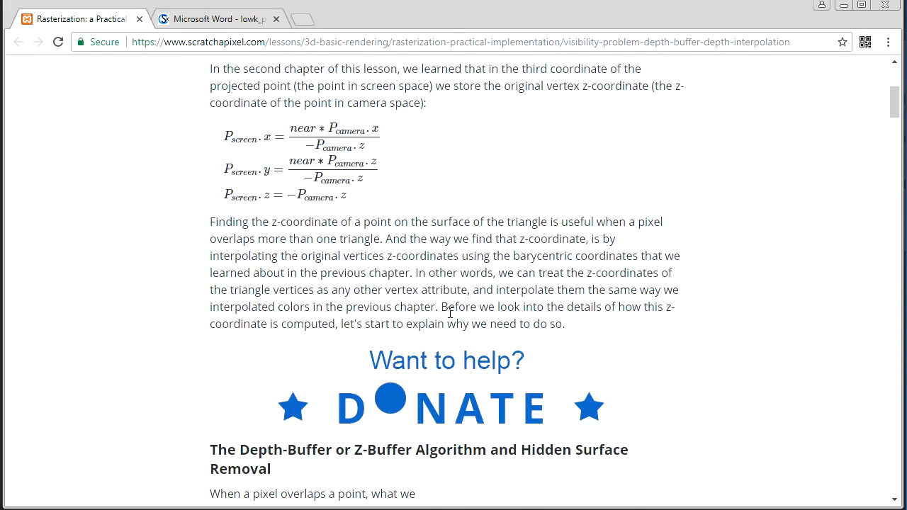
{"action": "scroll", "scroll_direction": "down", "scroll_amount": 3}
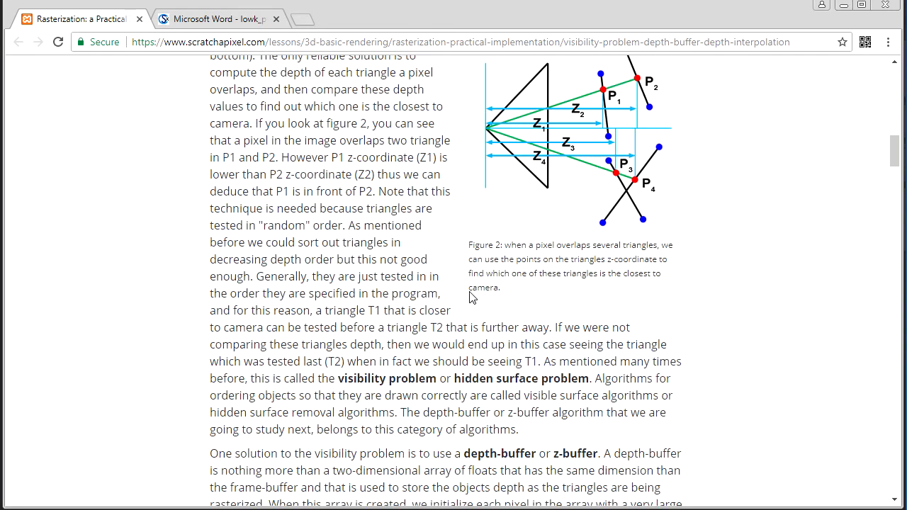
{"action": "scroll", "scroll_direction": "down", "scroll_amount": 3}
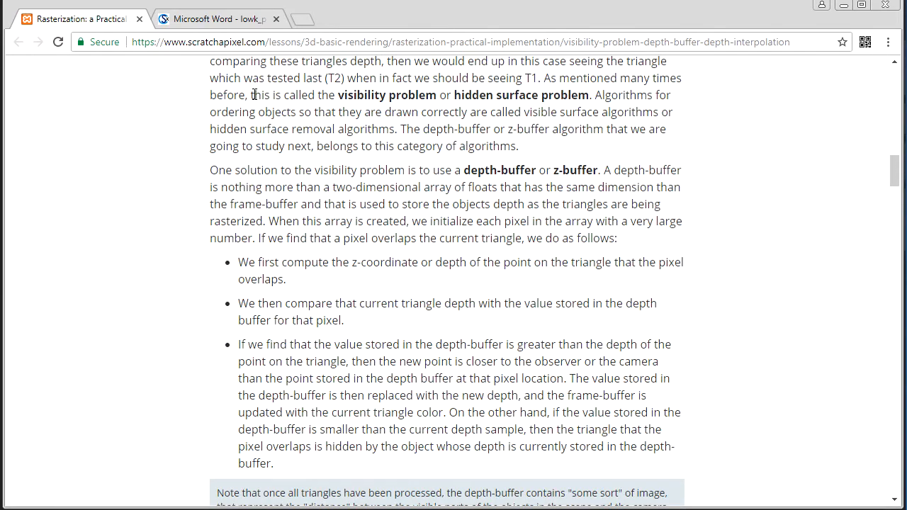
{"action": "scroll", "scroll_direction": "down", "scroll_amount": 3}
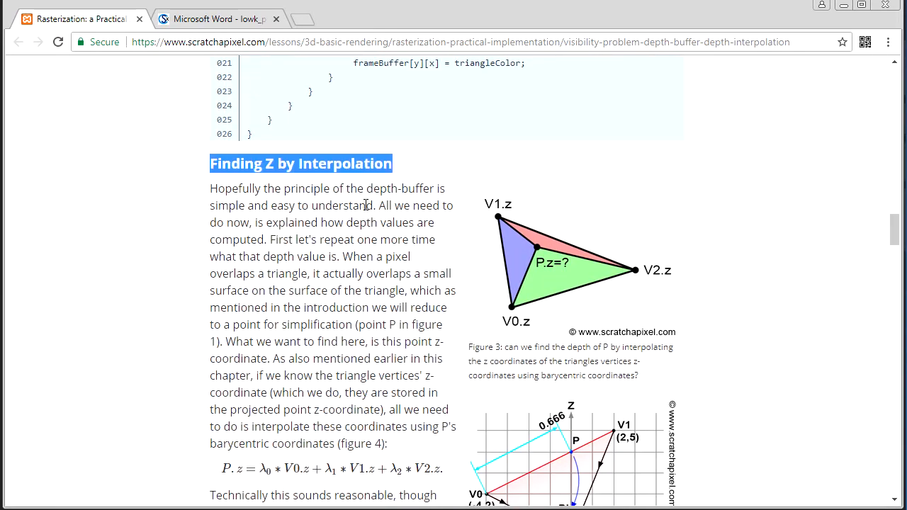
{"action": "scroll", "scroll_direction": "down", "scroll_amount": 3}
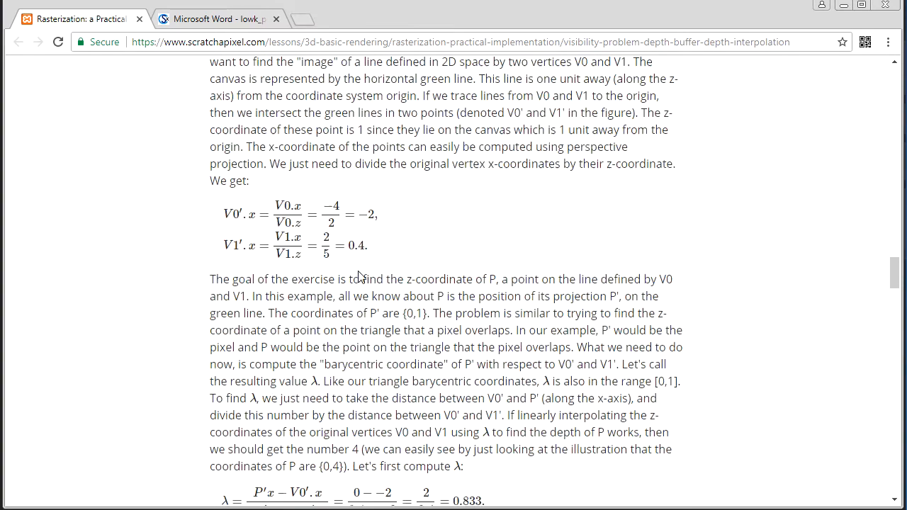
{"action": "scroll", "scroll_direction": "down", "scroll_amount": 3}
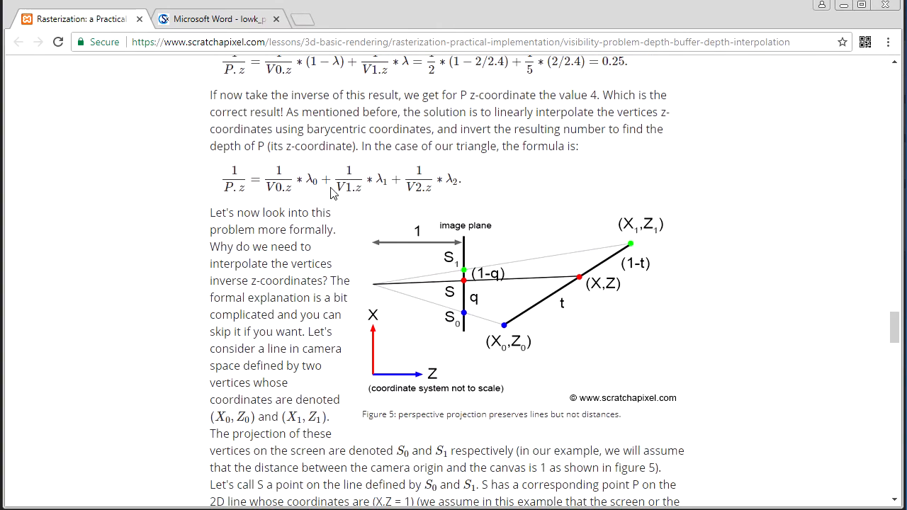
{"action": "scroll", "scroll_direction": "down", "scroll_amount": 3}
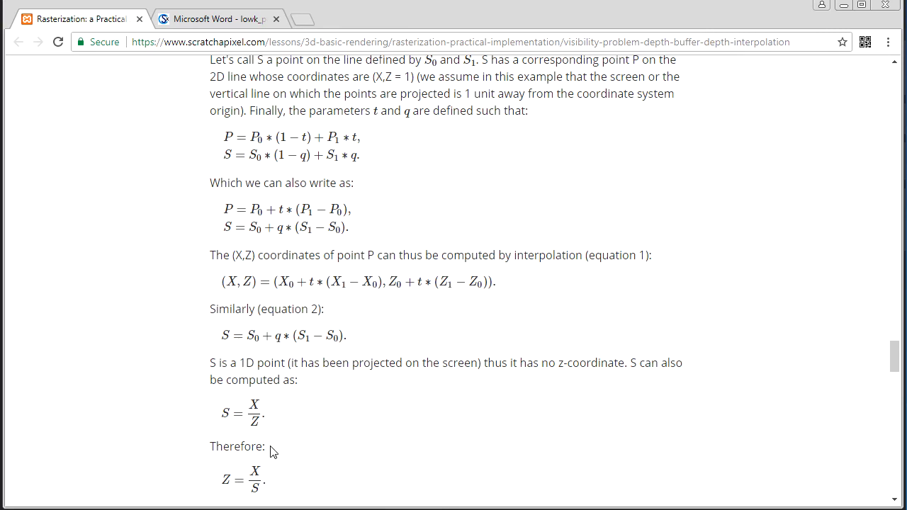
{"action": "scroll", "scroll_direction": "down", "scroll_amount": 3}
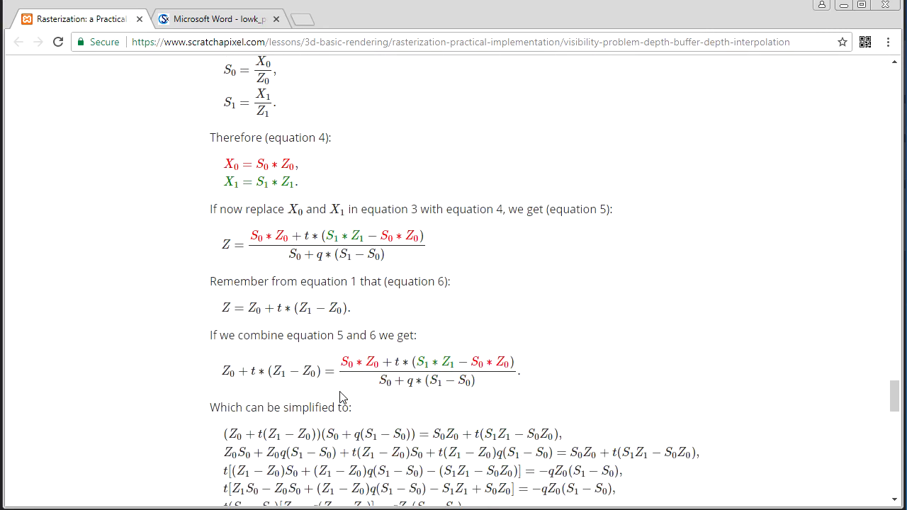
{"action": "scroll", "scroll_direction": "down", "scroll_amount": 3}
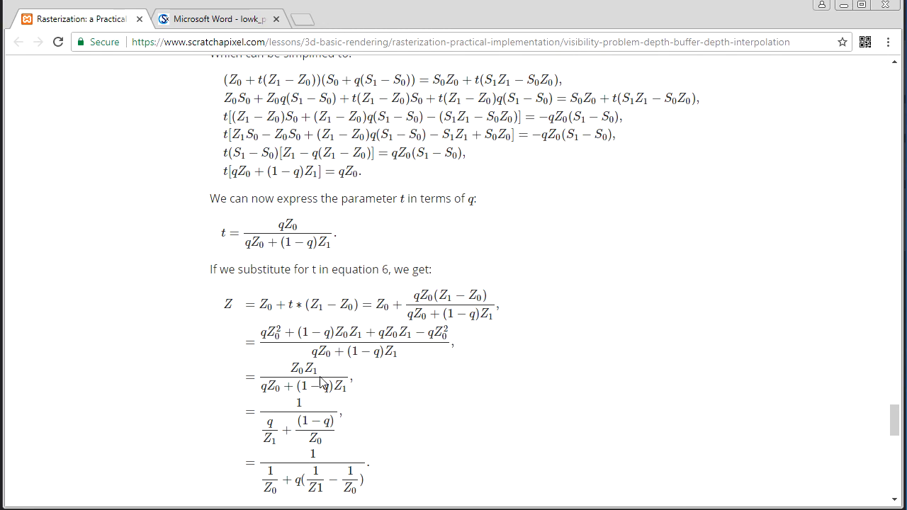
{"action": "scroll", "scroll_direction": "down", "scroll_amount": 3}
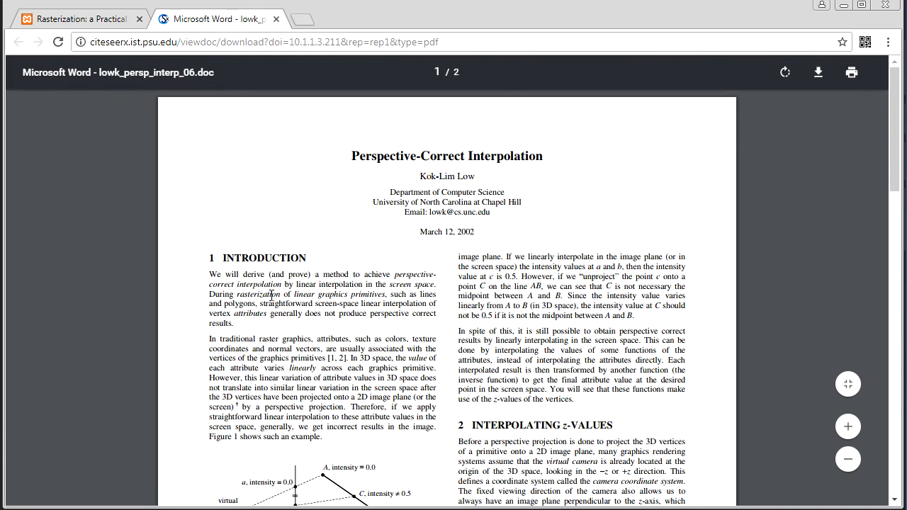
Scroll Low's Perspective-Correct Interpolation PDF to page 2 with the z-value equations
{"action": "scroll", "scroll_direction": "down", "scroll_amount": 3}
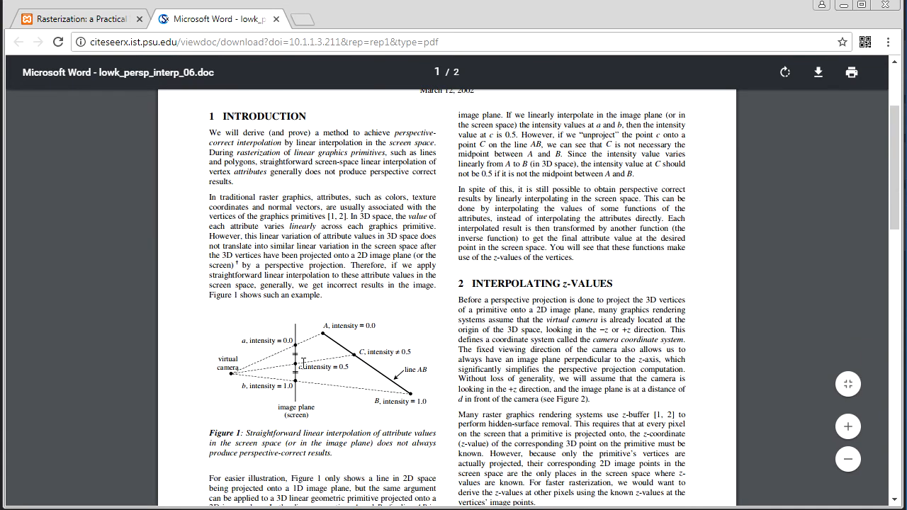
{"action": "mouse_move", "coordinate": [368, 343]}
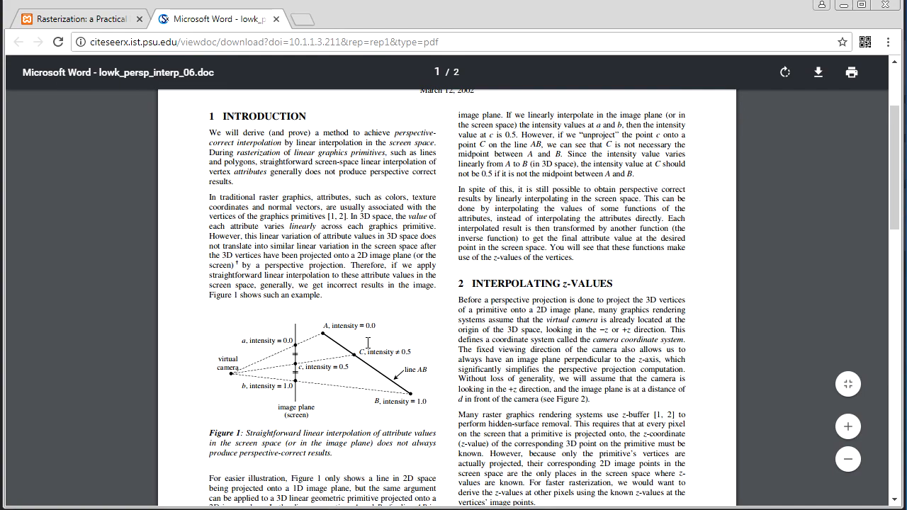
{"action": "scroll", "scroll_direction": "down", "scroll_amount": 3}
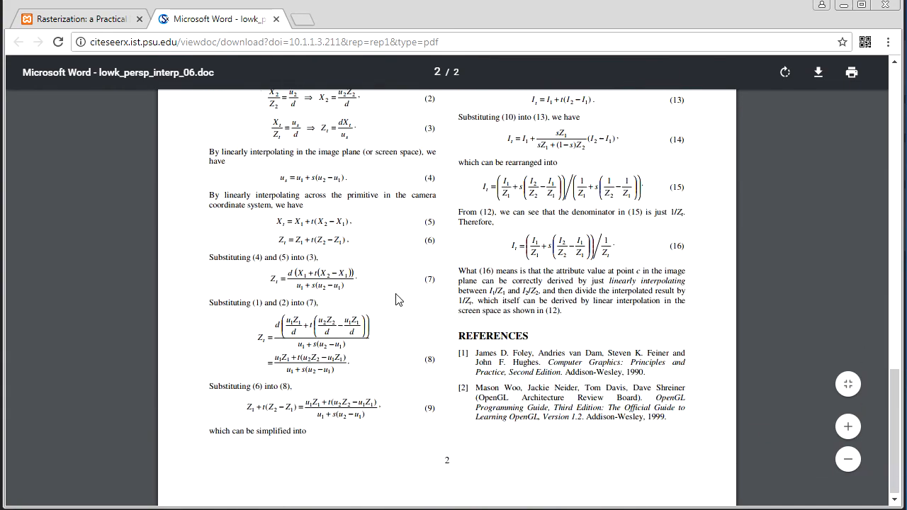